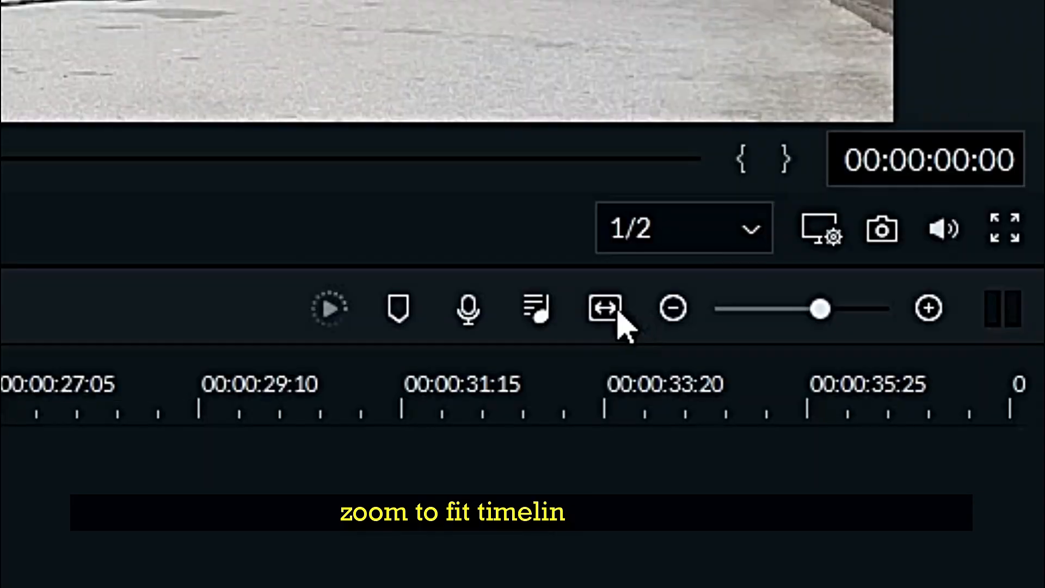
Fit SPIN RAW 1 in view and split it at about the 5-second mark
{"action": "left_click", "coordinate": [606, 307]}
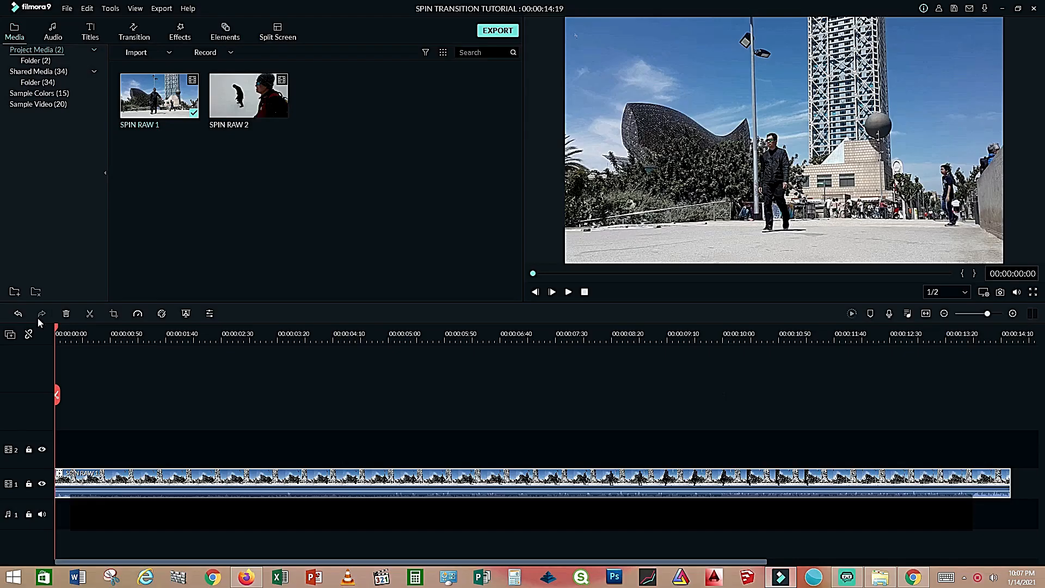
{"action": "left_click", "coordinate": [149, 333]}
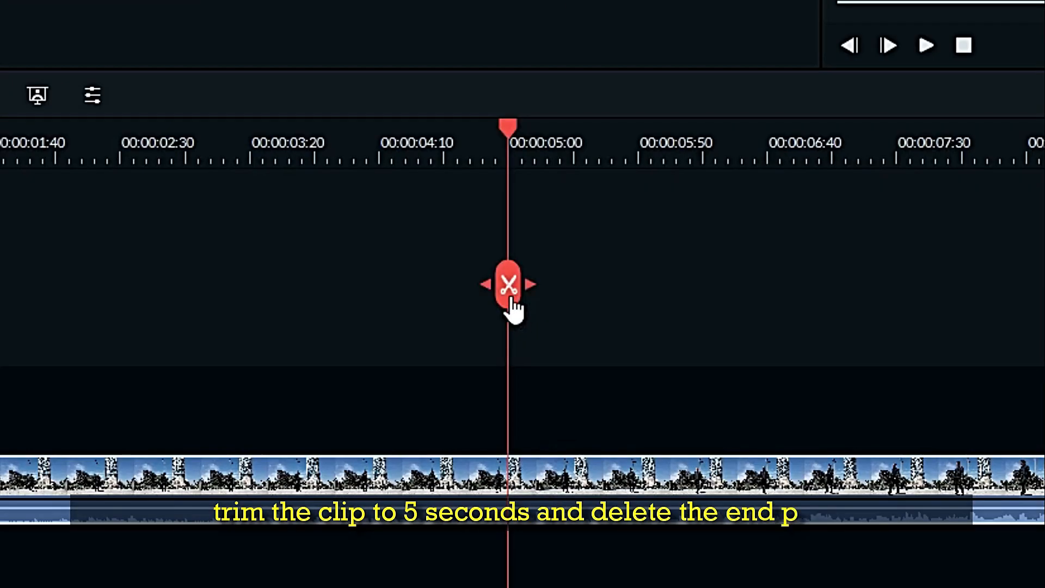
{"action": "left_click", "coordinate": [508, 285]}
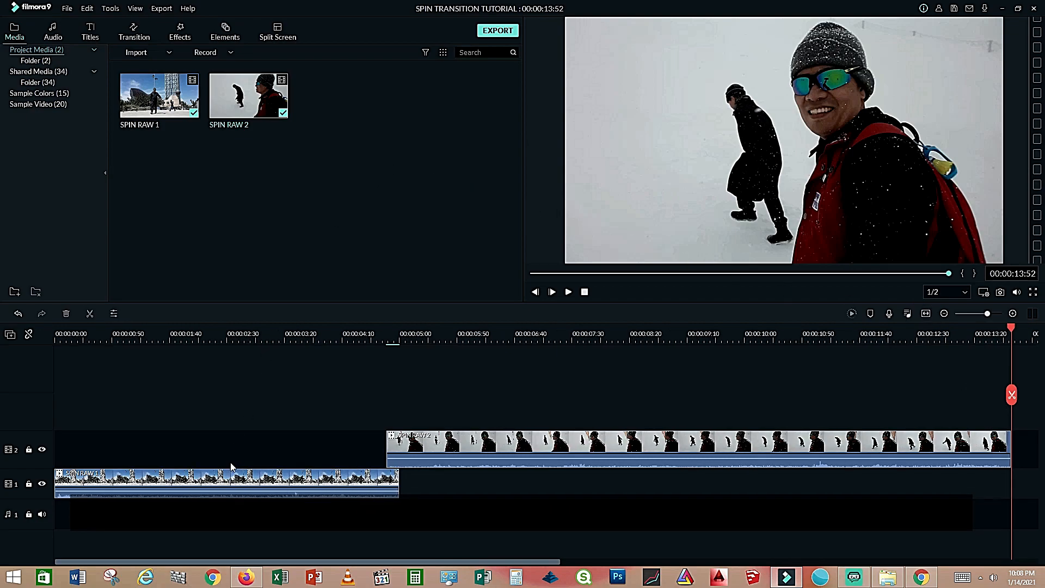
Apply the Photo Spin 3 motion animation to the first clip and confirm
{"action": "double_click", "coordinate": [227, 480]}
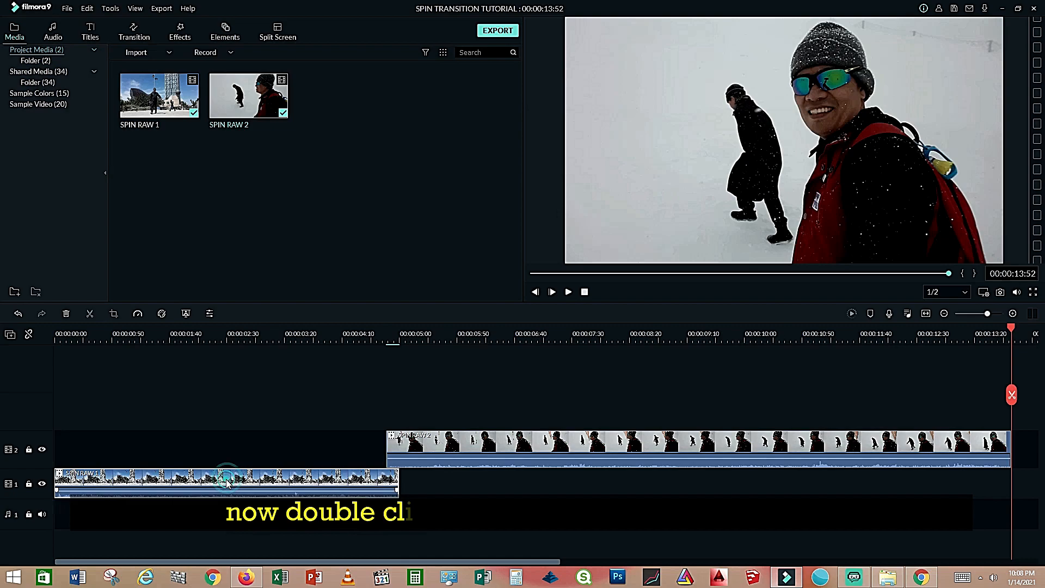
{"action": "double_click", "coordinate": [226, 482]}
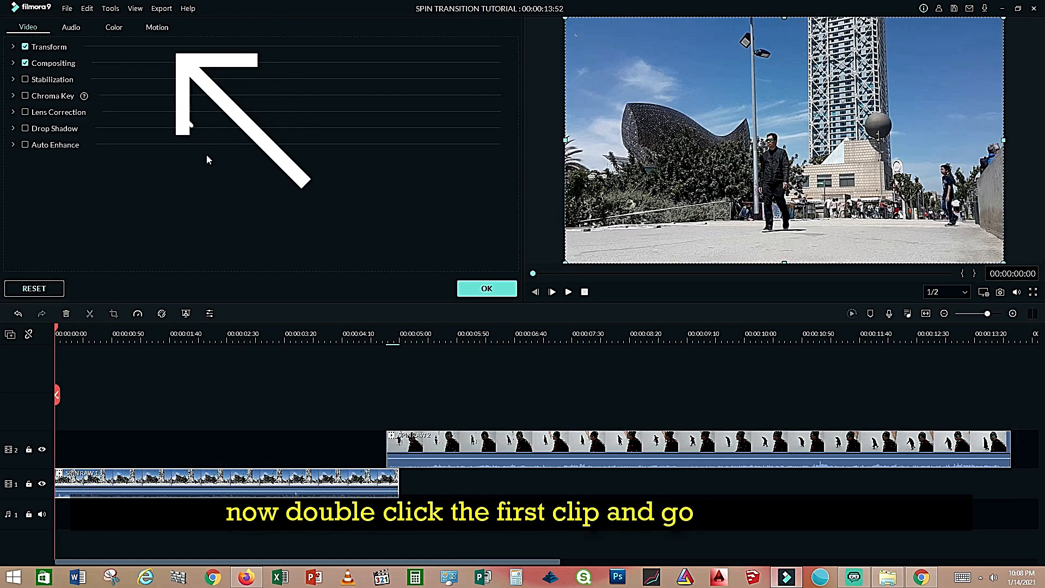
{"action": "left_click", "coordinate": [157, 26]}
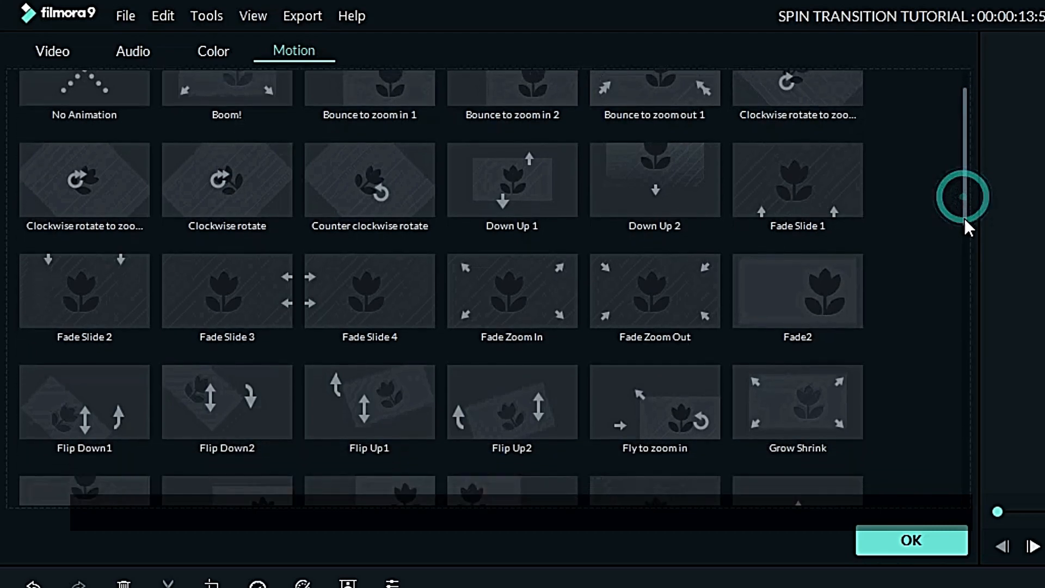
{"action": "scroll", "scroll_direction": "down", "scroll_amount": 3}
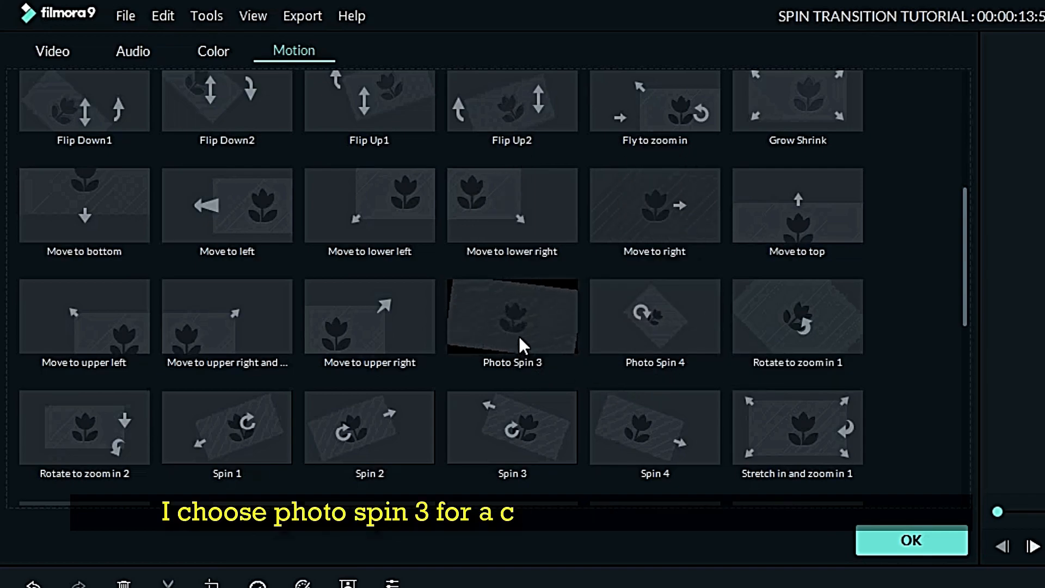
{"action": "left_click", "coordinate": [274, 169]}
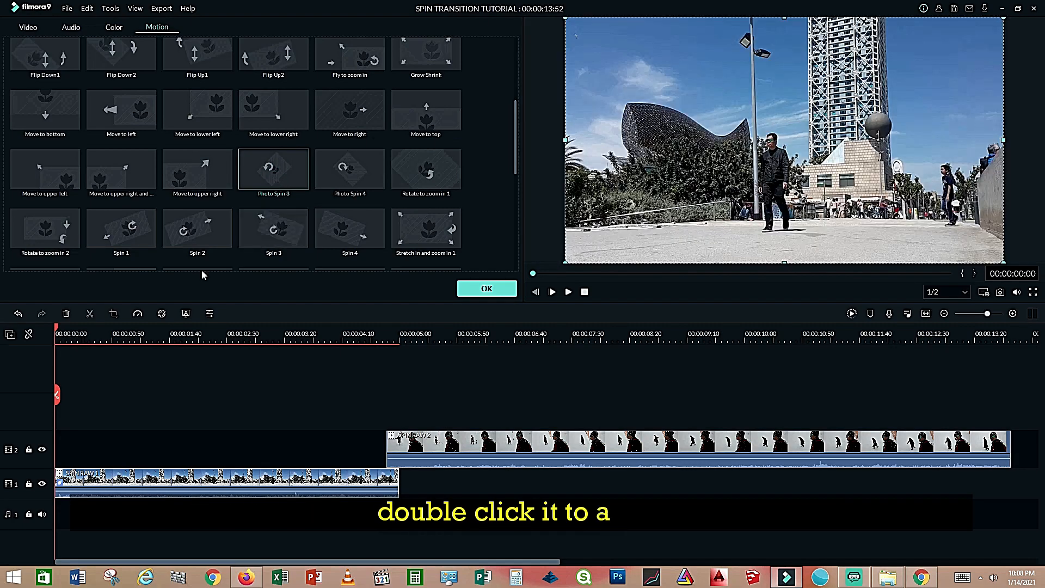
{"action": "left_click", "coordinate": [503, 443]}
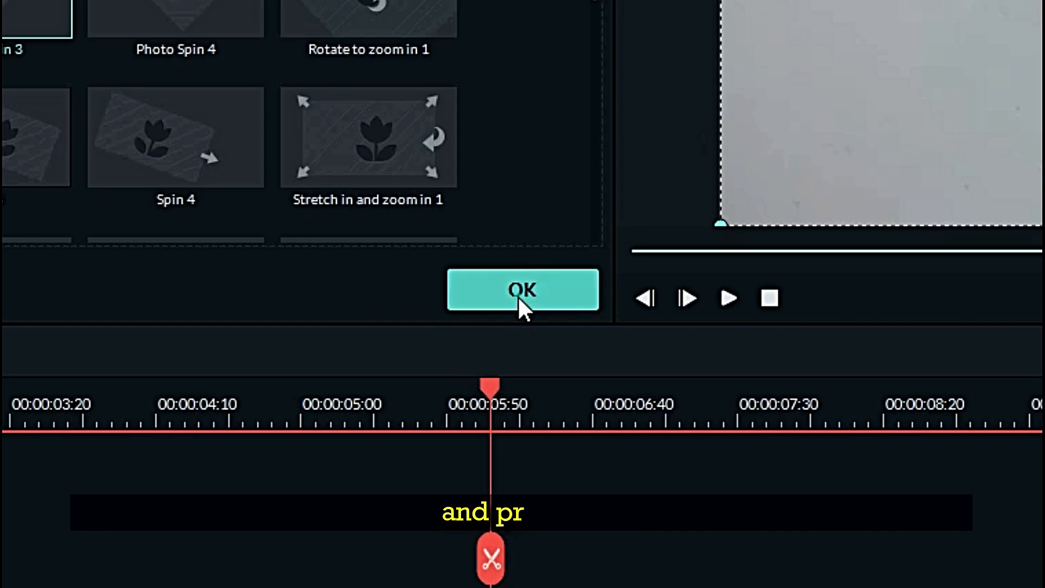
{"action": "left_click", "coordinate": [521, 289]}
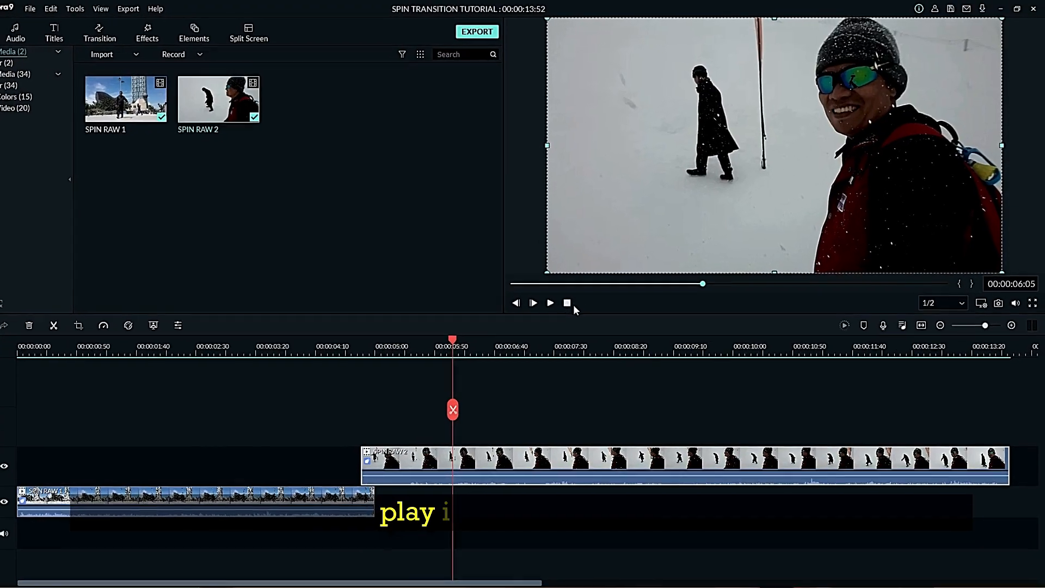
Preview the sequence, then export it as an MP4 named SPIN RAW 3
{"action": "left_click", "coordinate": [549, 302]}
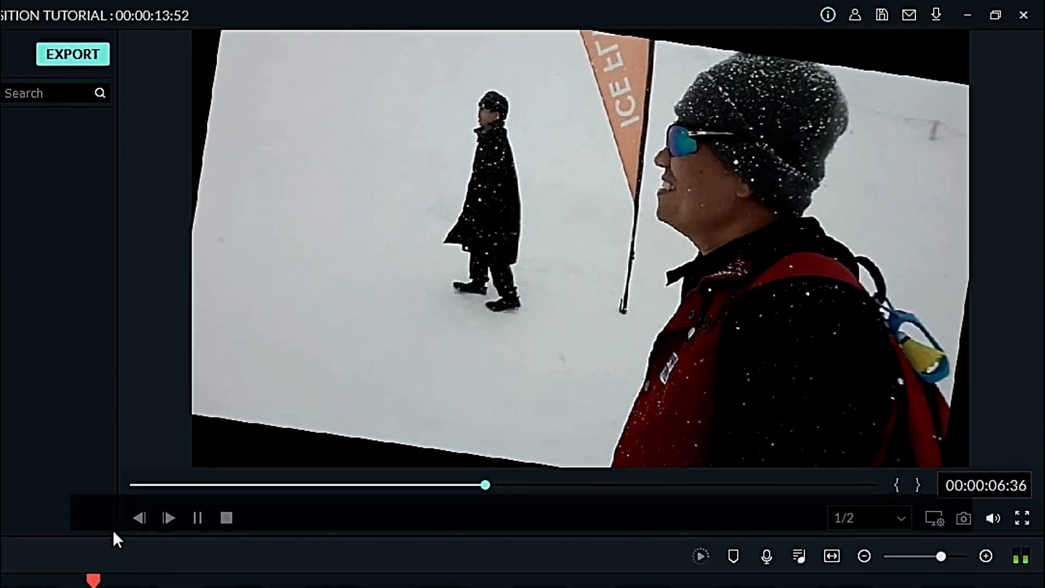
{"action": "left_click", "coordinate": [169, 517]}
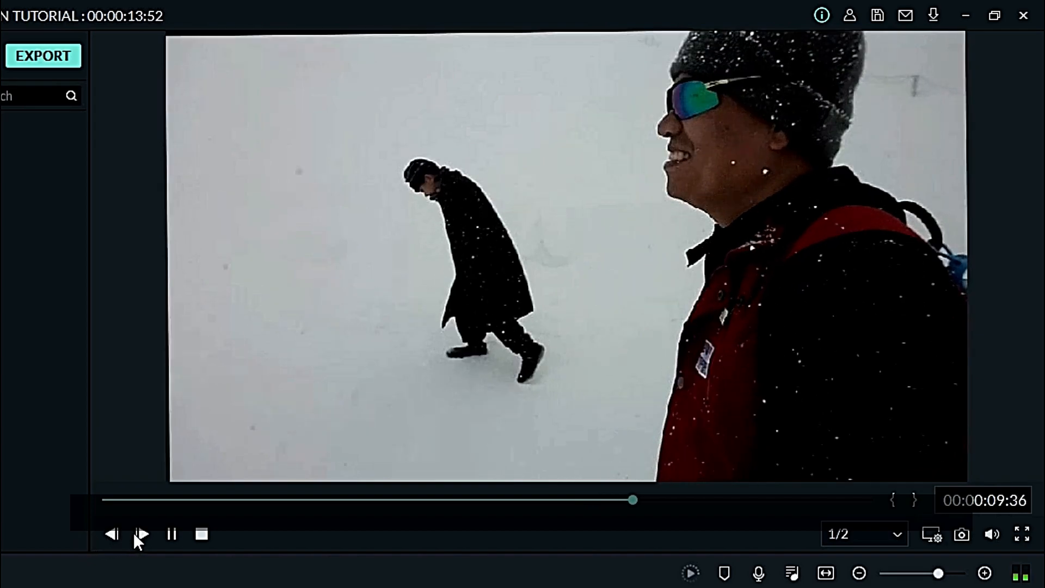
{"action": "left_click", "coordinate": [43, 55]}
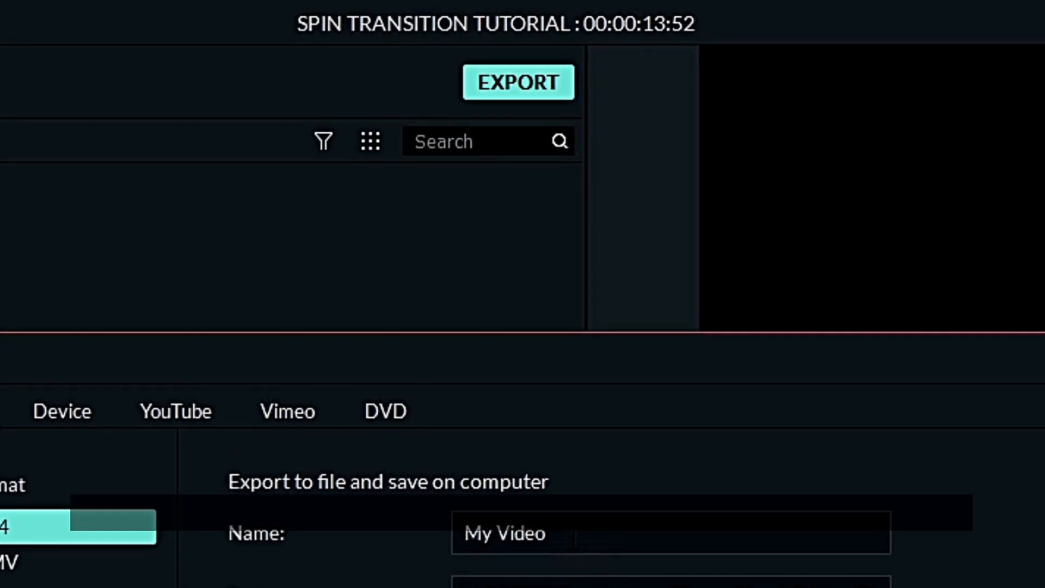
{"action": "type", "text": "SPIN RAW 3"}
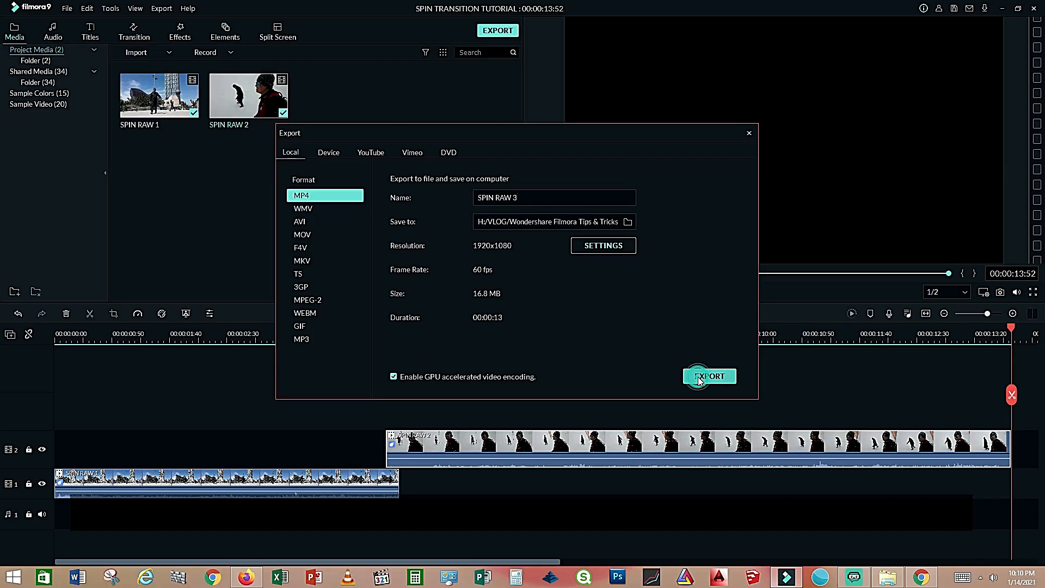
{"action": "left_click", "coordinate": [708, 376]}
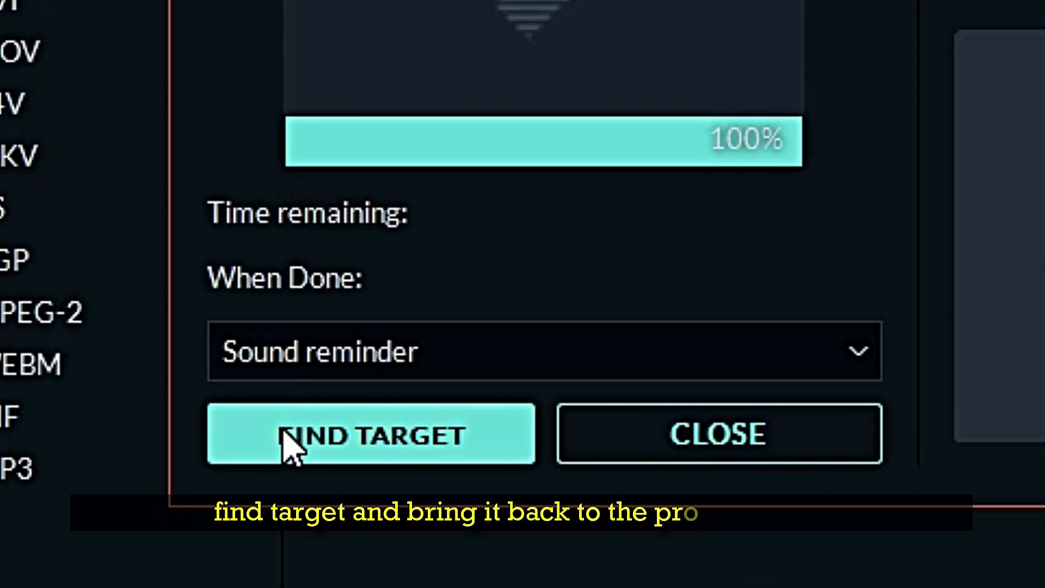
Bring the exported SPIN RAW 3 into the project media and close the export window
{"action": "left_click", "coordinate": [370, 435]}
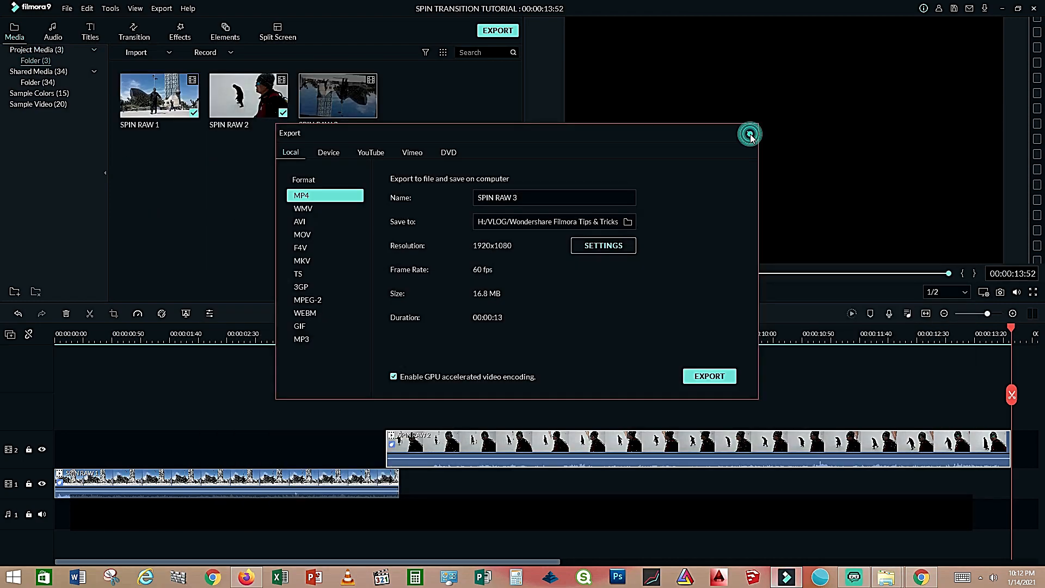
{"action": "left_click", "coordinate": [749, 132]}
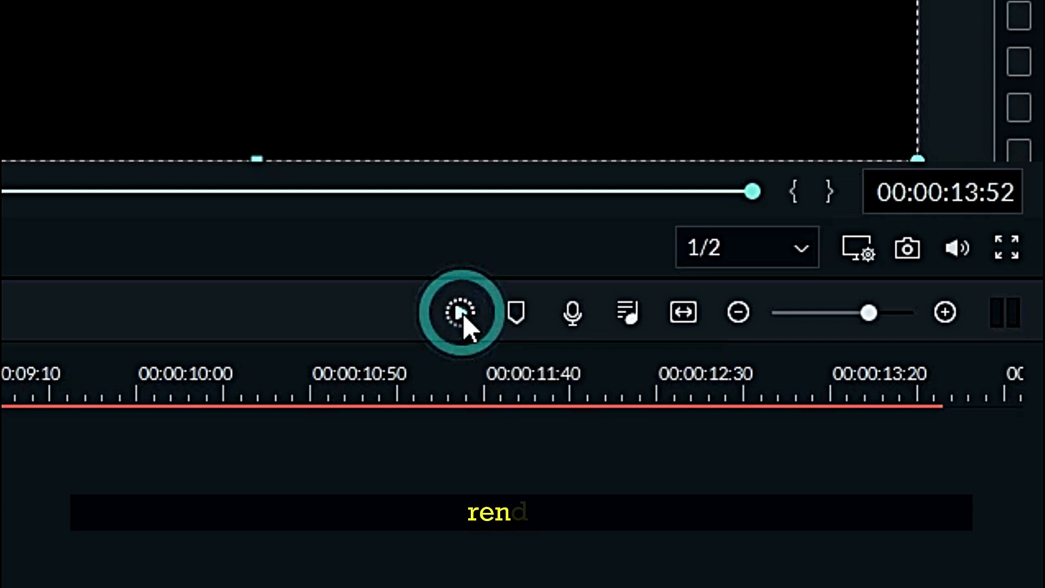
Render the preview and position the playhead where the spin begins, near 5 seconds
{"action": "left_click", "coordinate": [459, 313]}
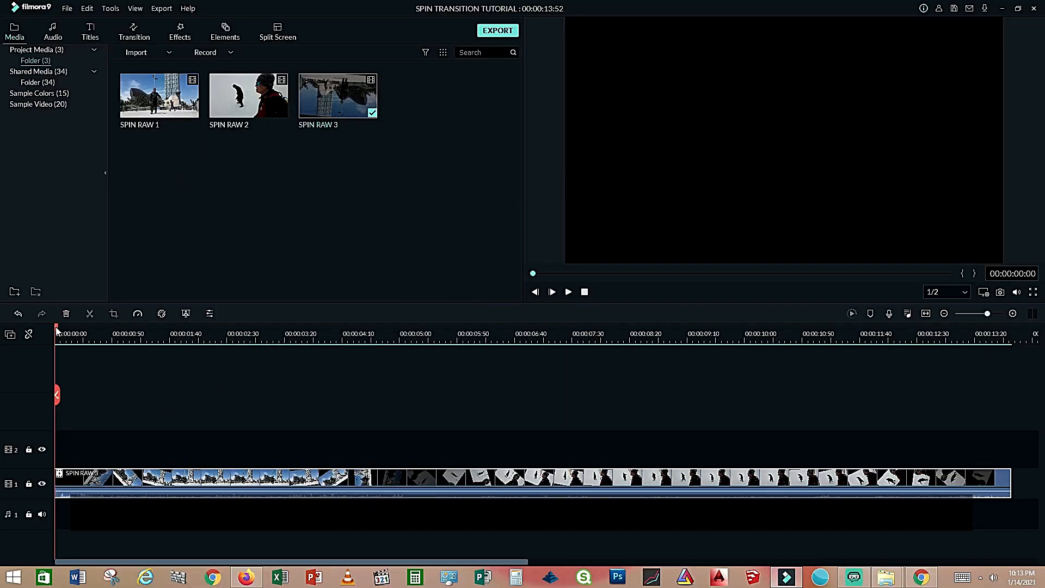
{"action": "left_click", "coordinate": [139, 333]}
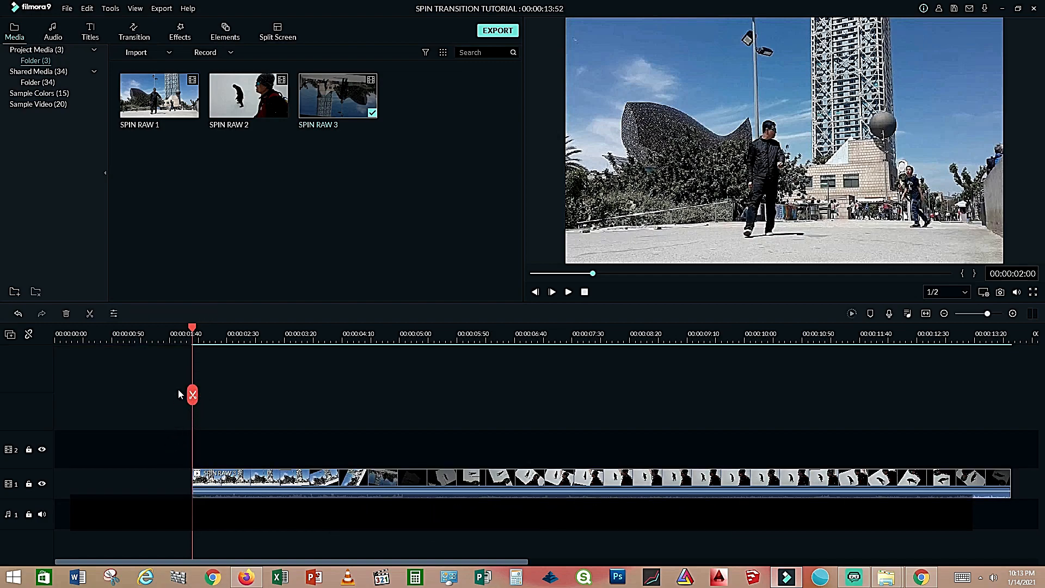
{"action": "left_click", "coordinate": [277, 333]}
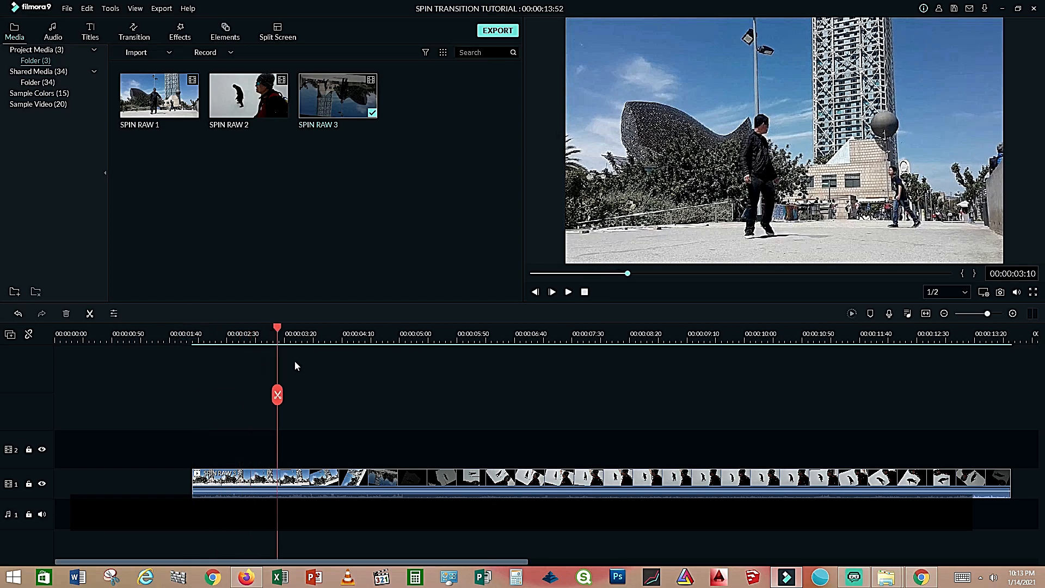
{"action": "left_click_drag", "start_coordinate": [277, 394], "coordinate": [451, 394]}
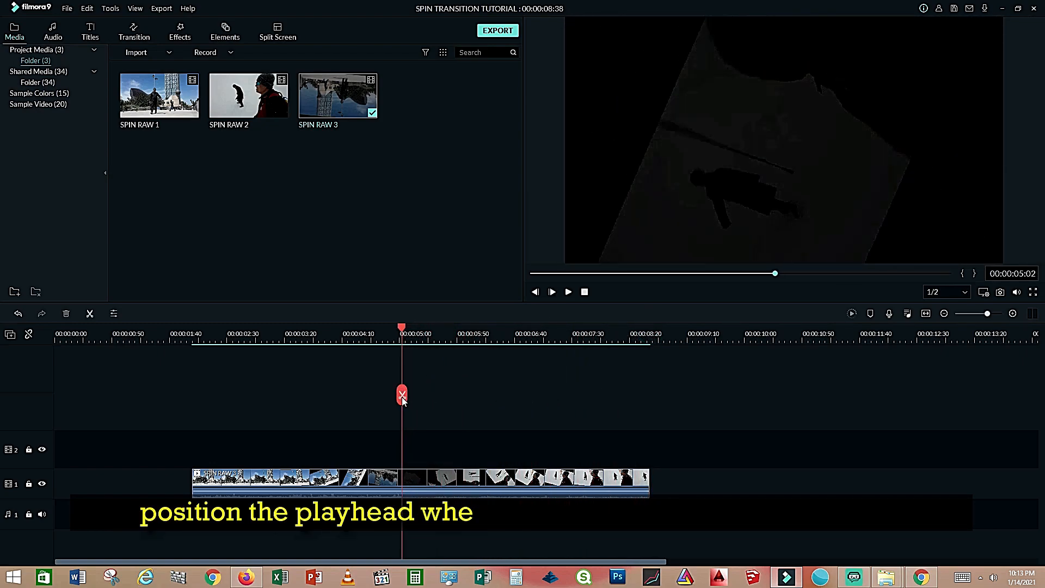
{"action": "left_click_drag", "start_coordinate": [401, 393], "coordinate": [390, 394]}
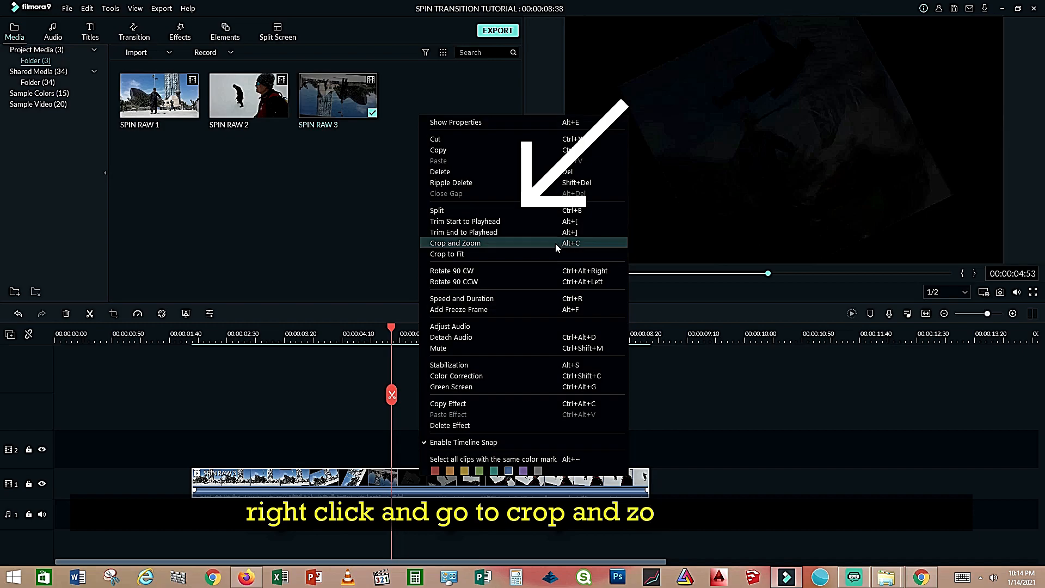
Set Pan & Zoom on the first clip so its end frame is a small centred area, and confirm
{"action": "left_click", "coordinate": [455, 242]}
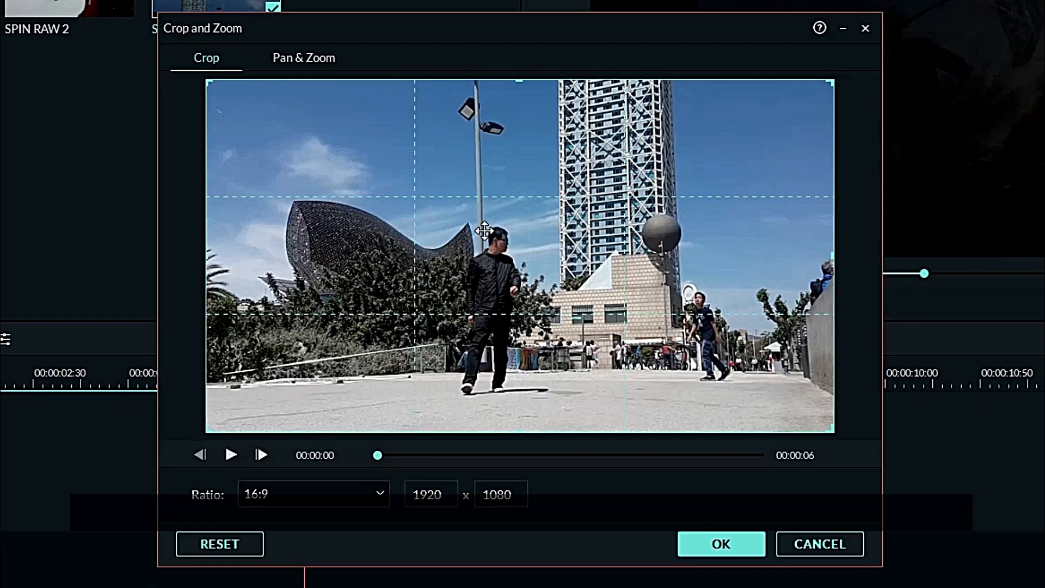
{"action": "left_click", "coordinate": [303, 58]}
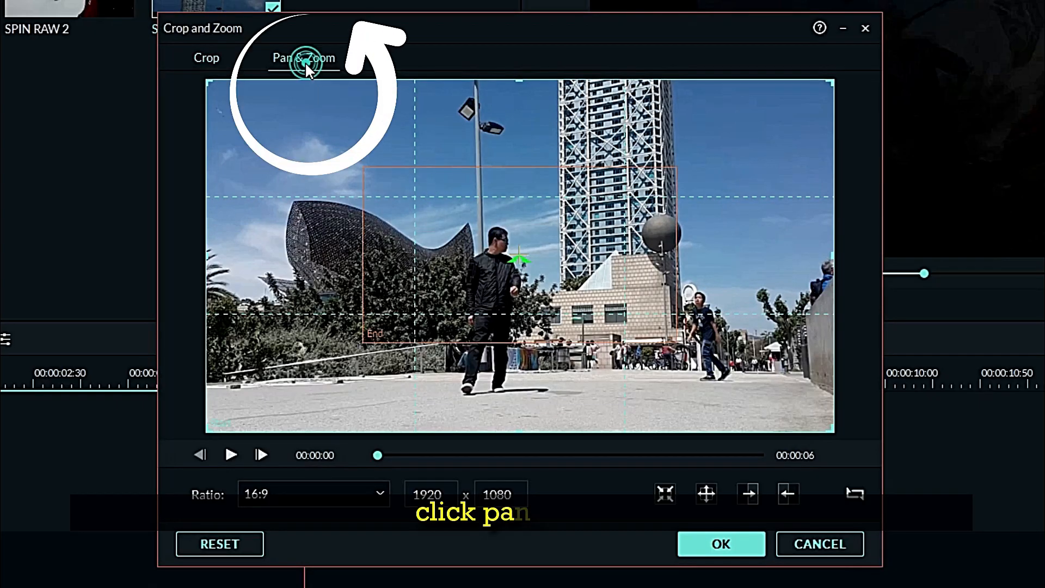
{"action": "left_click", "coordinate": [304, 58]}
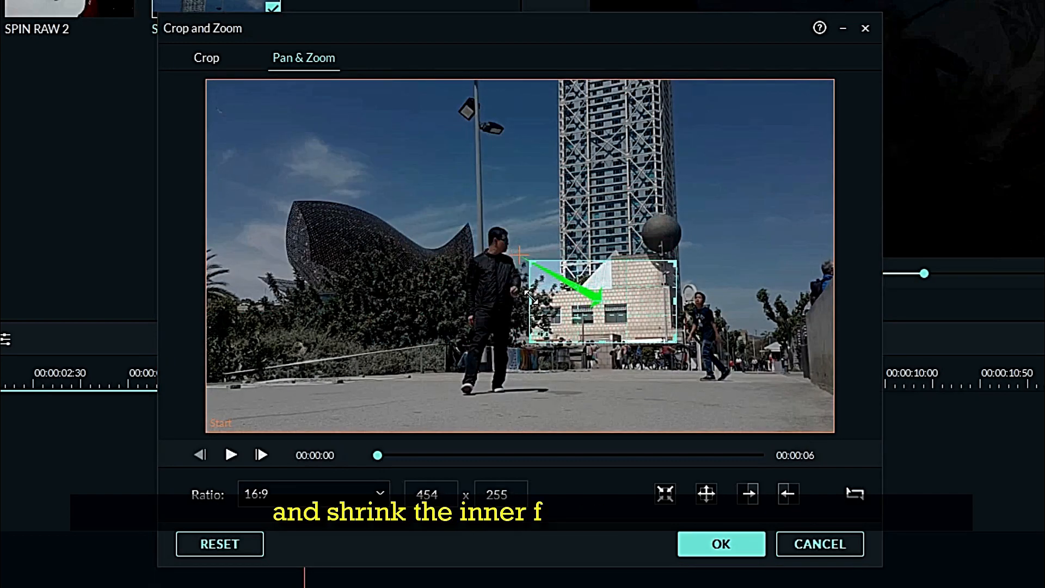
{"action": "left_click_drag", "start_coordinate": [601, 303], "coordinate": [516, 257]}
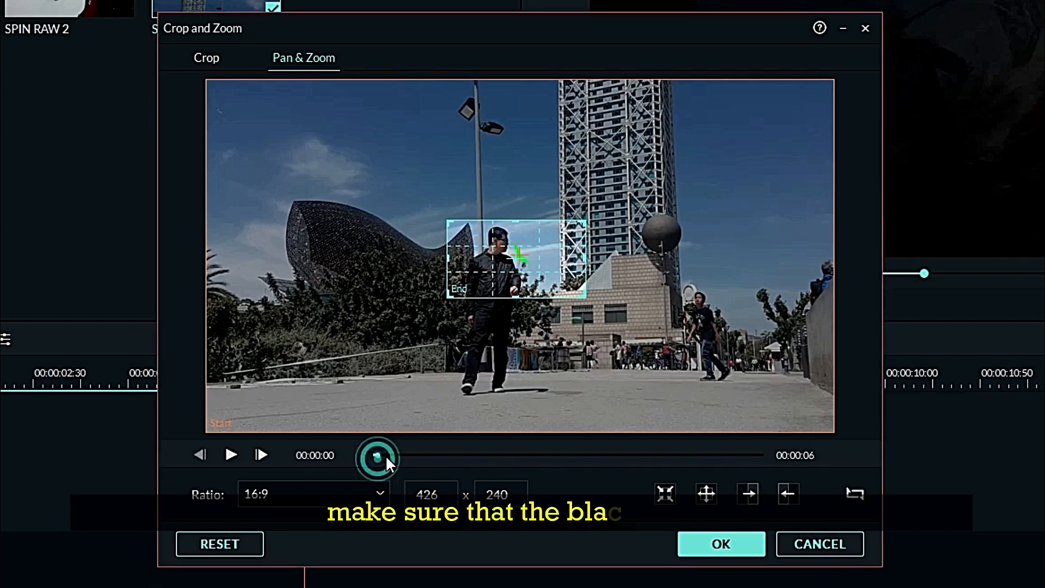
{"action": "left_click_drag", "start_coordinate": [380, 454], "coordinate": [516, 455]}
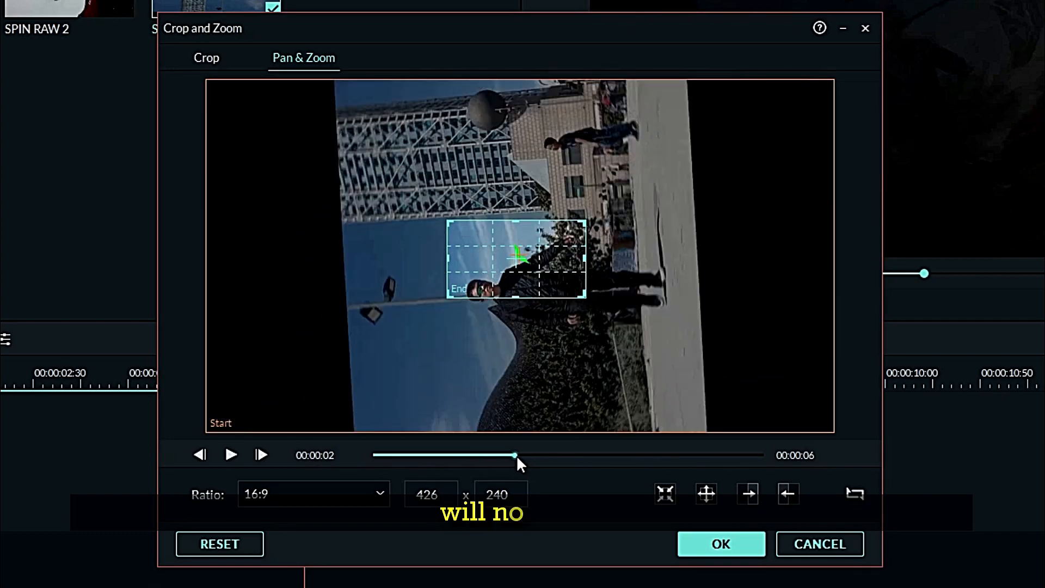
{"action": "left_click_drag", "start_coordinate": [513, 454], "coordinate": [569, 455]}
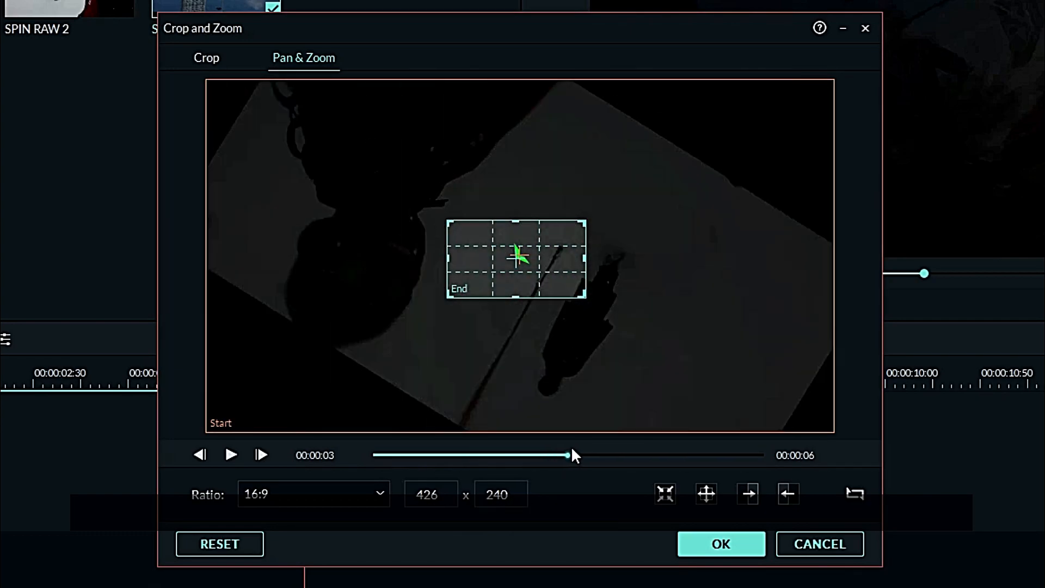
{"action": "left_click_drag", "start_coordinate": [568, 455], "coordinate": [706, 462]}
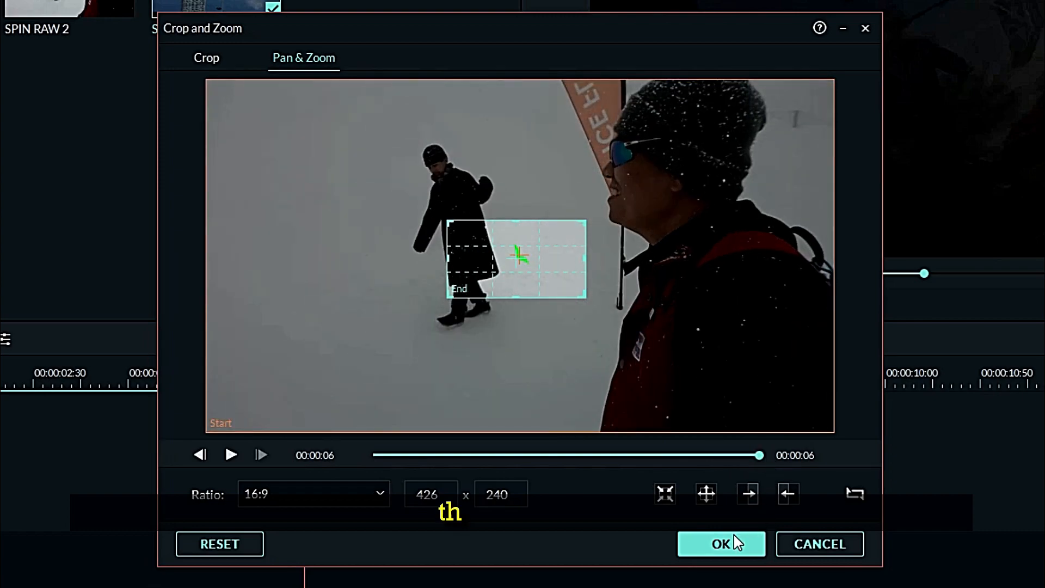
{"action": "left_click", "coordinate": [720, 543]}
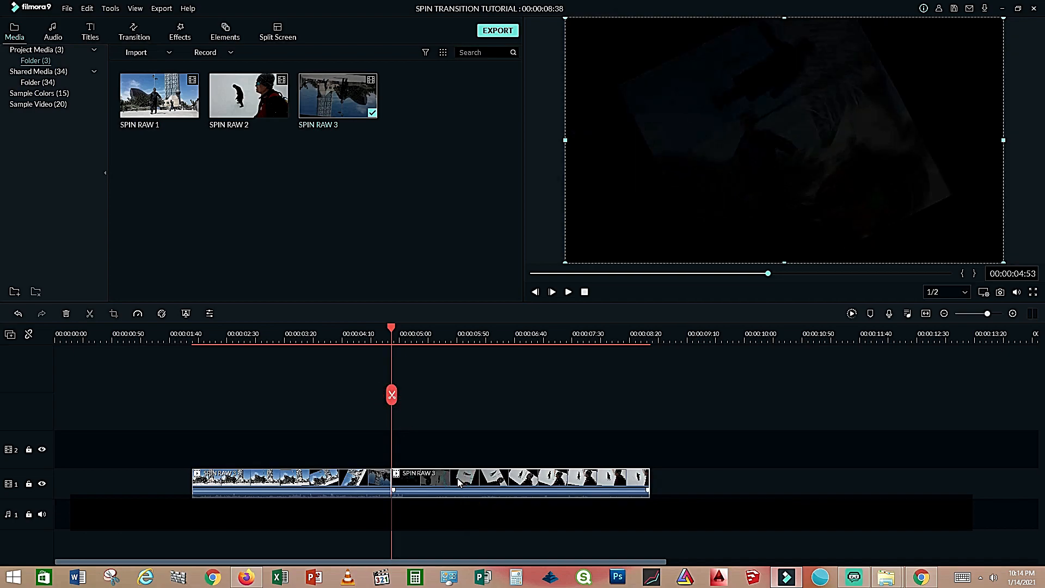
Set Pan & Zoom on the second clip with the start and end views swapped
{"action": "right_click", "coordinate": [459, 480]}
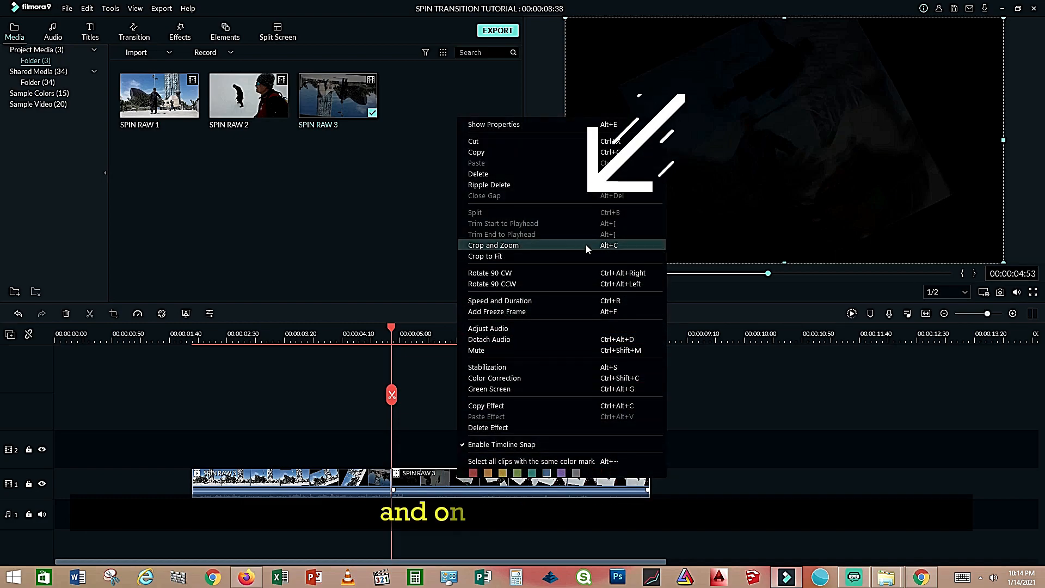
{"action": "left_click", "coordinate": [493, 245]}
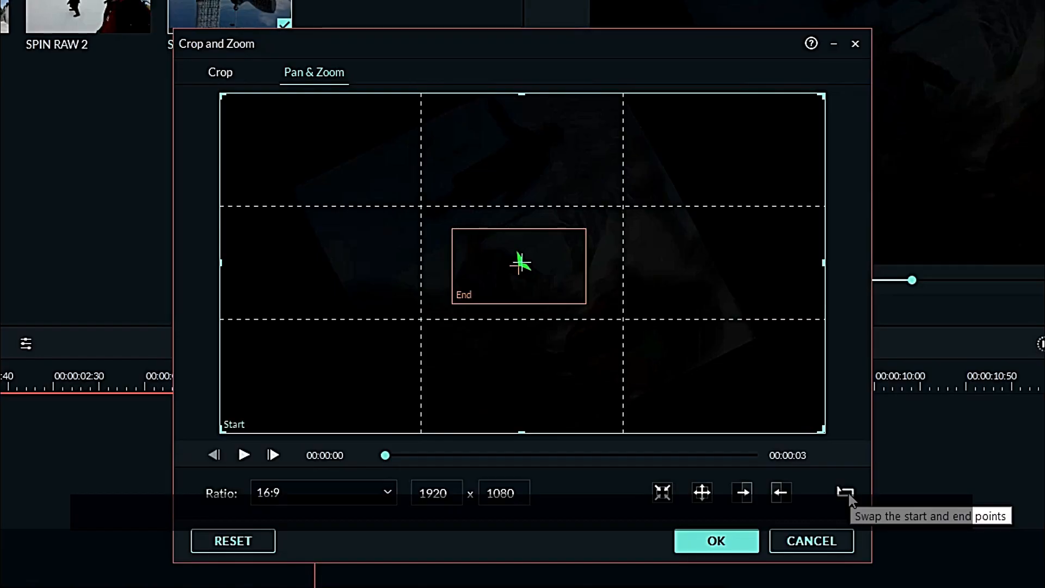
{"action": "left_click", "coordinate": [845, 492]}
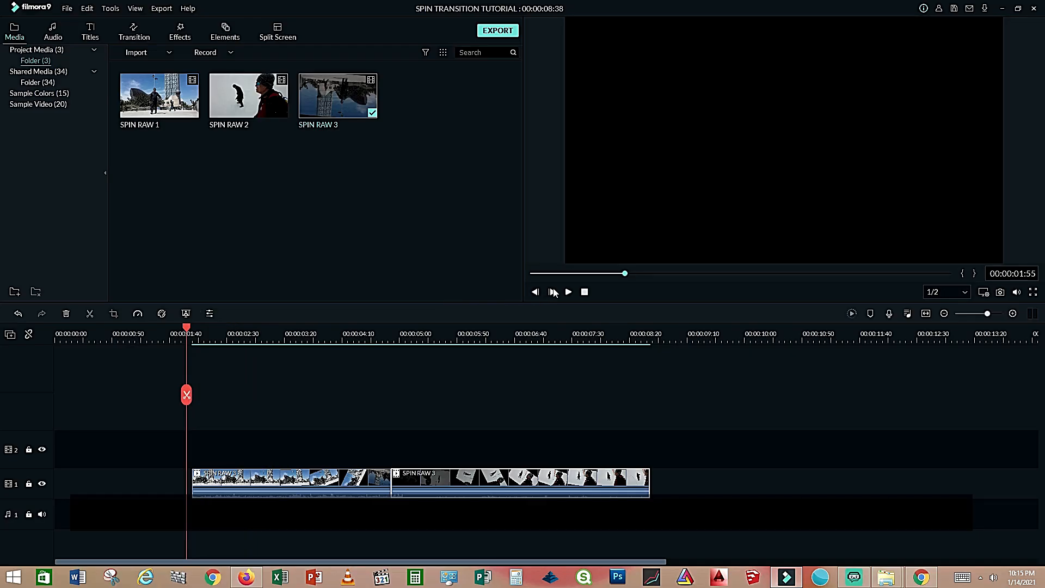
Preview the zoom, then mark the spin section's start on the raw footage track above
{"action": "left_click", "coordinate": [569, 292]}
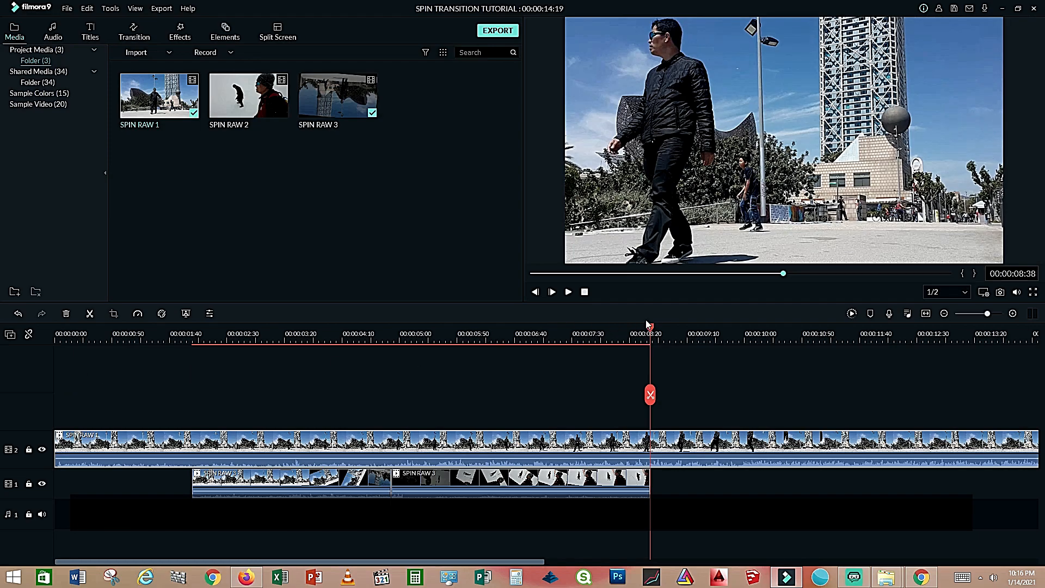
{"action": "left_click", "coordinate": [222, 333]}
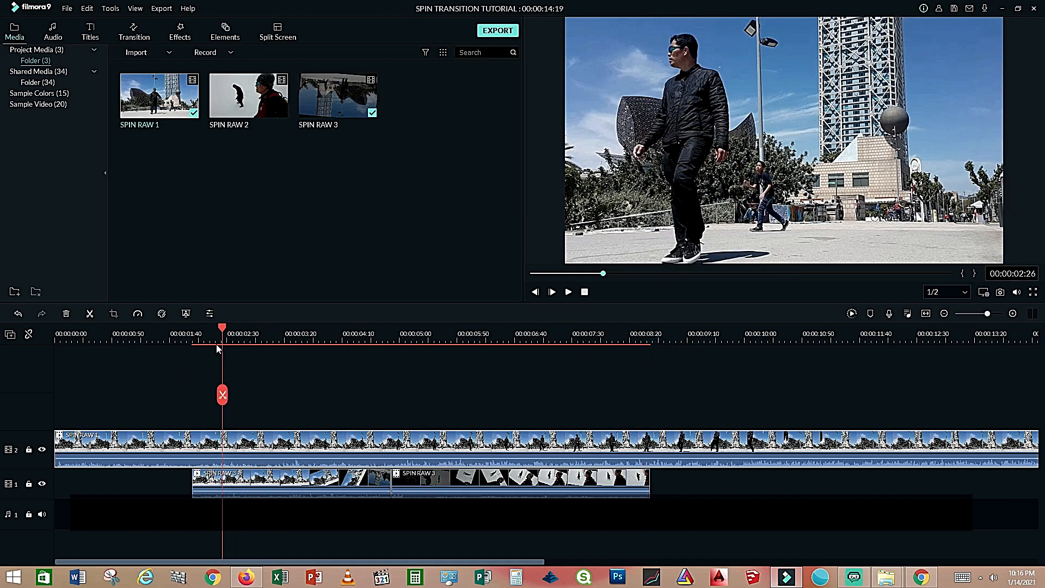
{"action": "left_click_drag", "start_coordinate": [222, 327], "coordinate": [191, 327]}
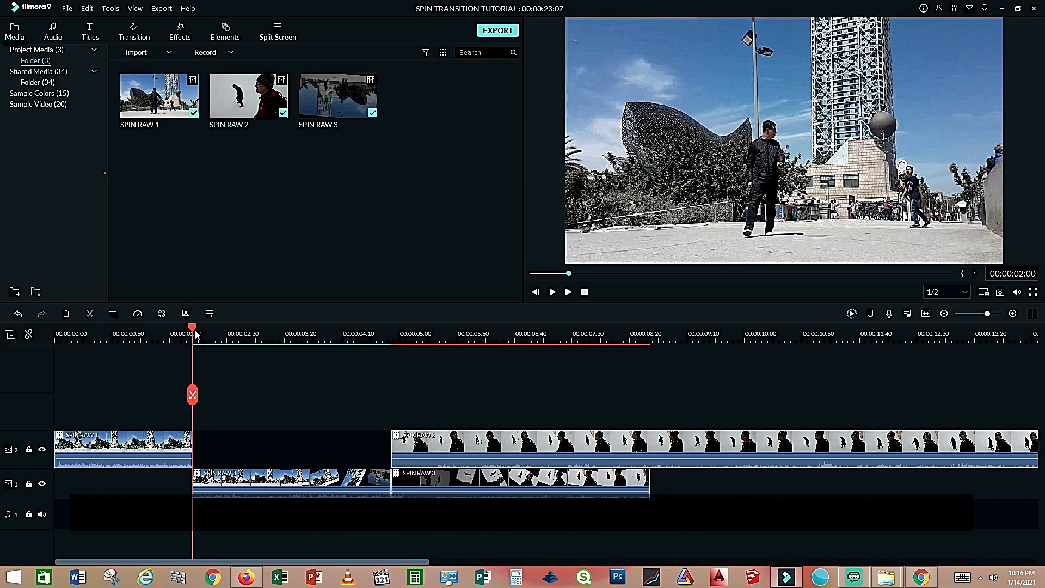
{"action": "left_click", "coordinate": [652, 443]}
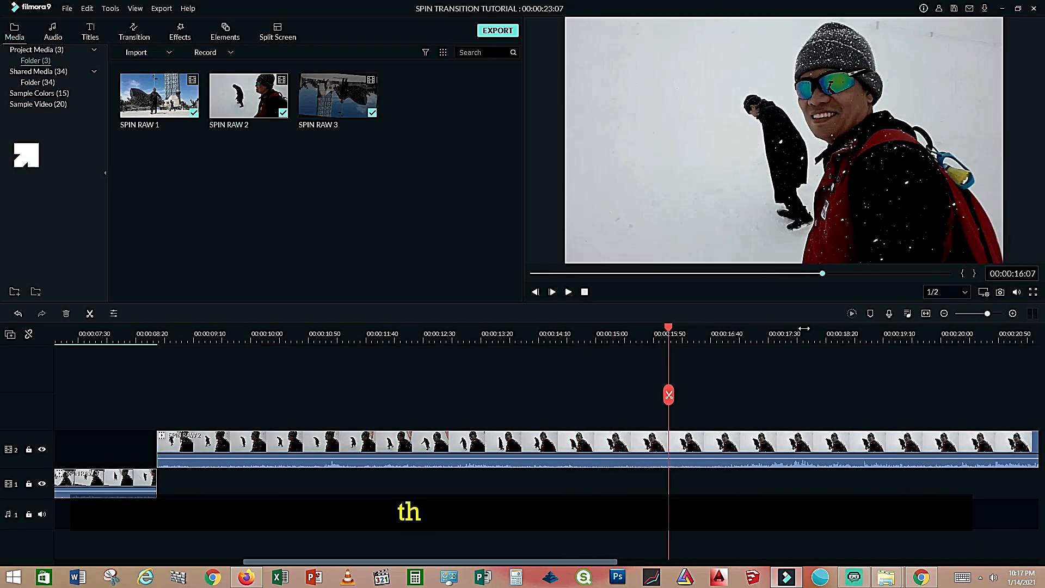
Drop a transition on the spin clips' join and stretch Cinema 21:9 across the sequence
{"action": "left_click", "coordinate": [134, 32]}
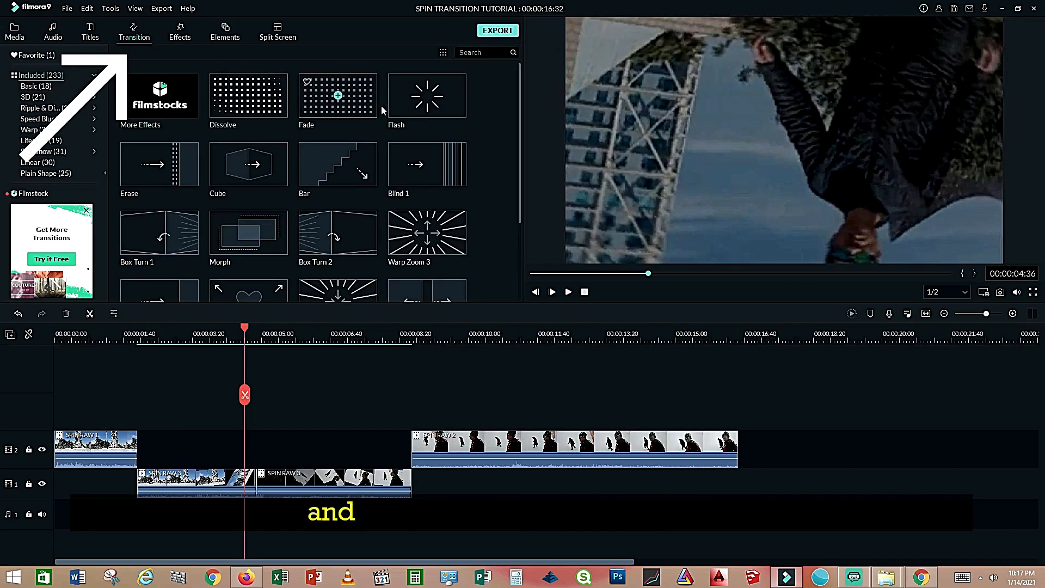
{"action": "left_click_drag", "start_coordinate": [426, 95], "coordinate": [247, 480]}
{"action": "type", "text": "CI"}
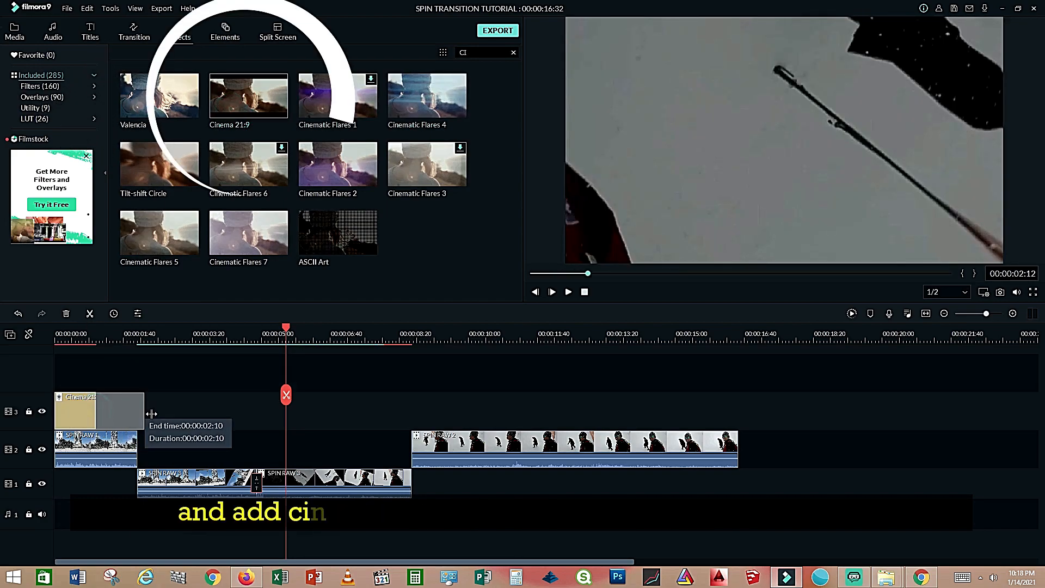
{"action": "left_click_drag", "start_coordinate": [143, 411], "coordinate": [737, 398]}
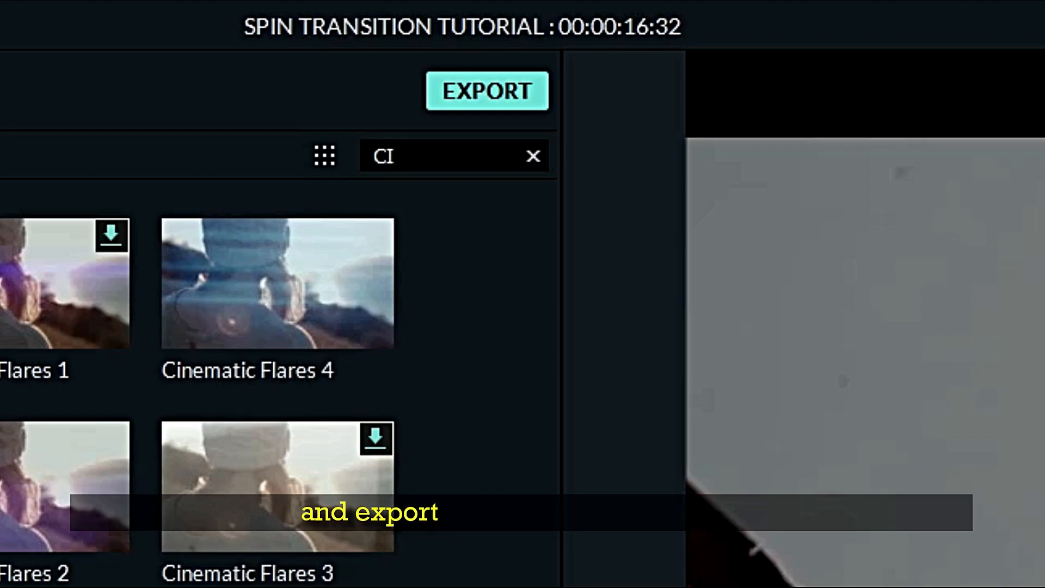
Export the sequence as an MP4 named SPIN FINAL
{"action": "left_click", "coordinate": [486, 91]}
{"action": "type", "text": "SPIN"}
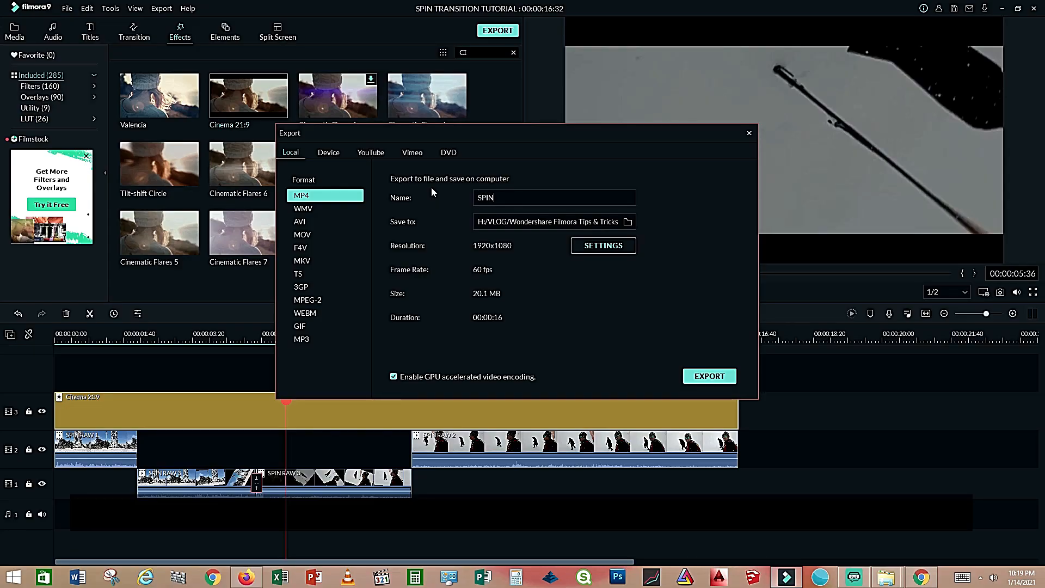
{"action": "type", "text": "FINAL"}
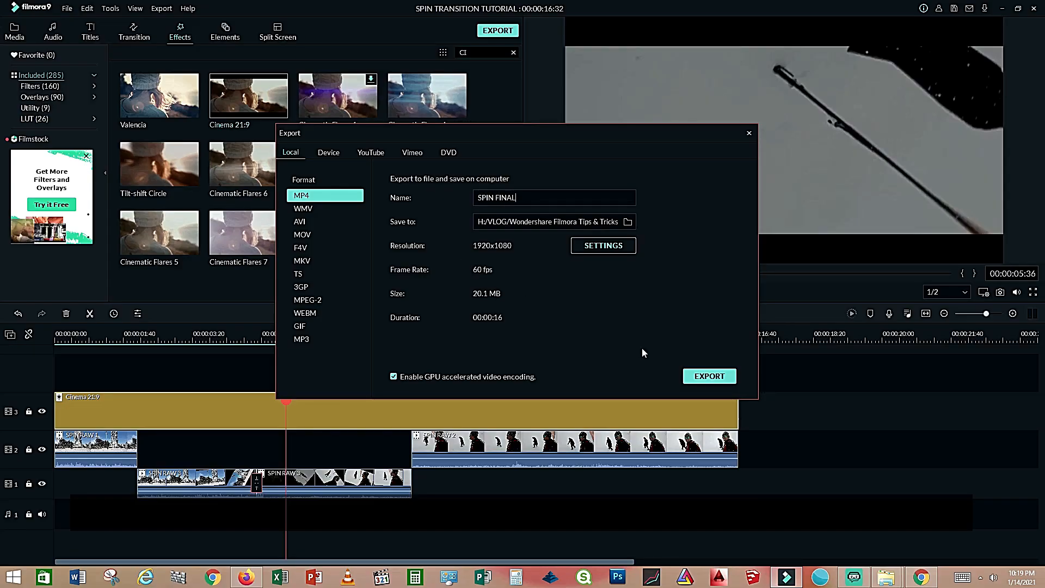
{"action": "left_click", "coordinate": [709, 376]}
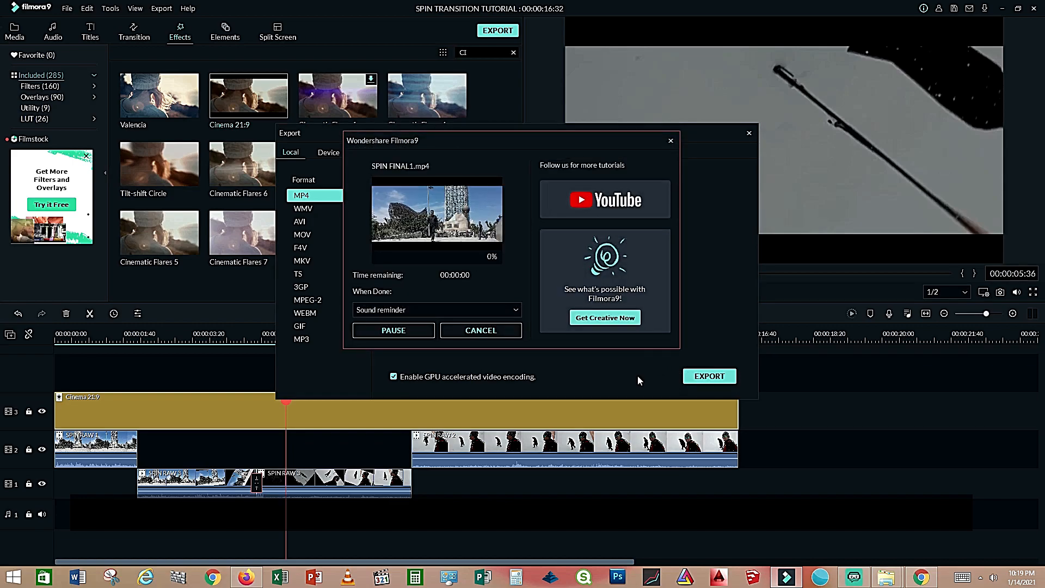